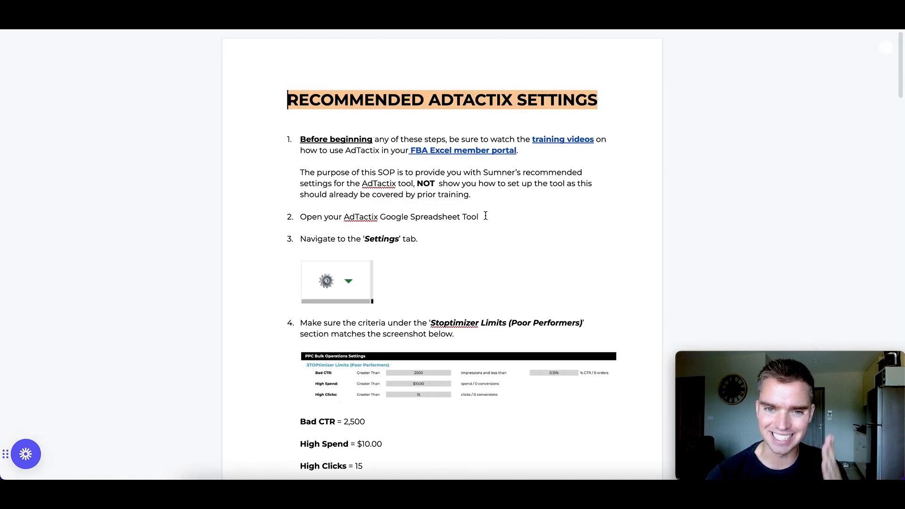
In Bulk operations, set the bulk spreadsheet date range to 60 days
scroll(down, 3)
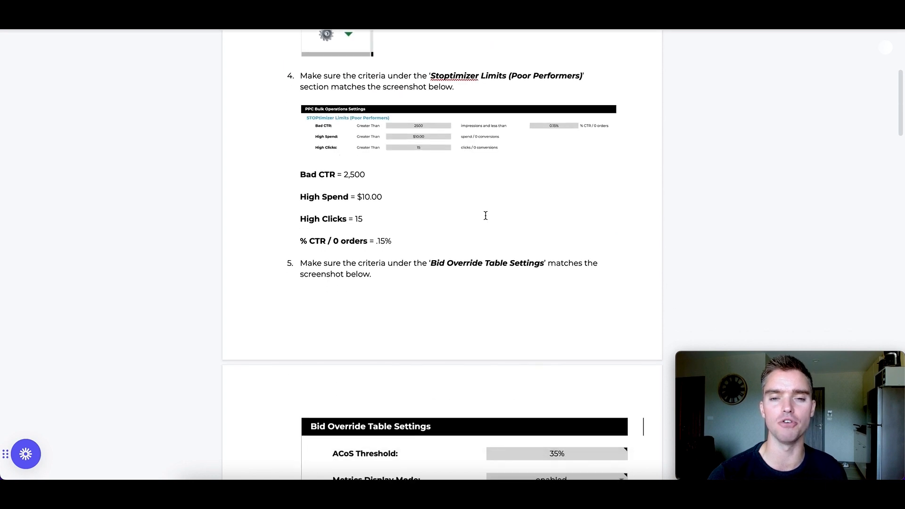
scroll(down, 3)
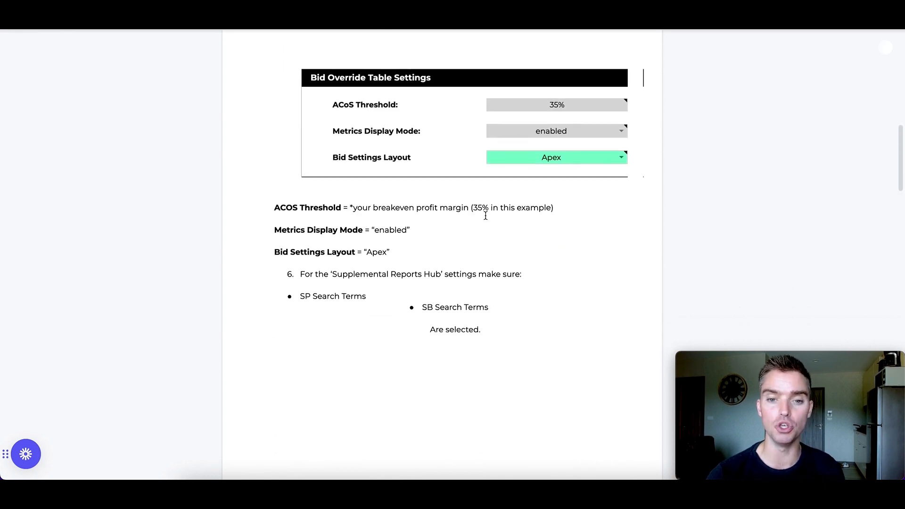
scroll(down, 3)
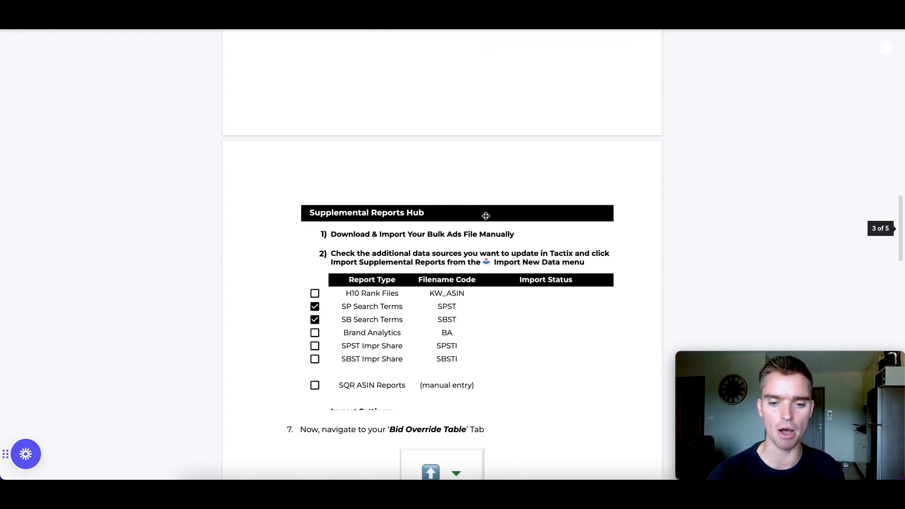
scroll(down, 3)
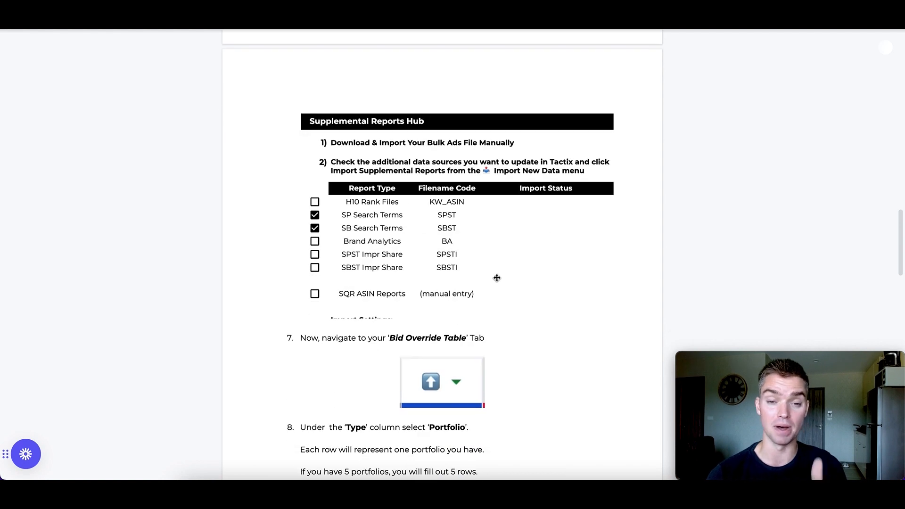
scroll(down, 3)
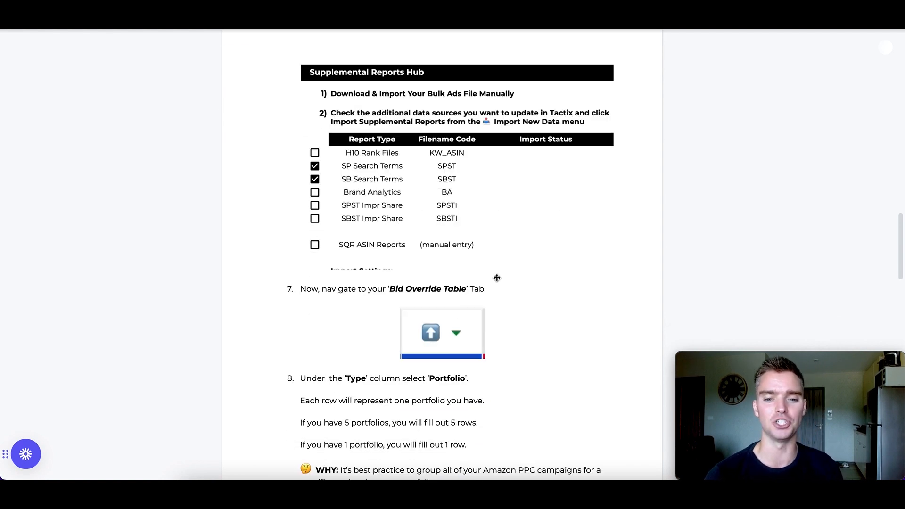
scroll(down, 3)
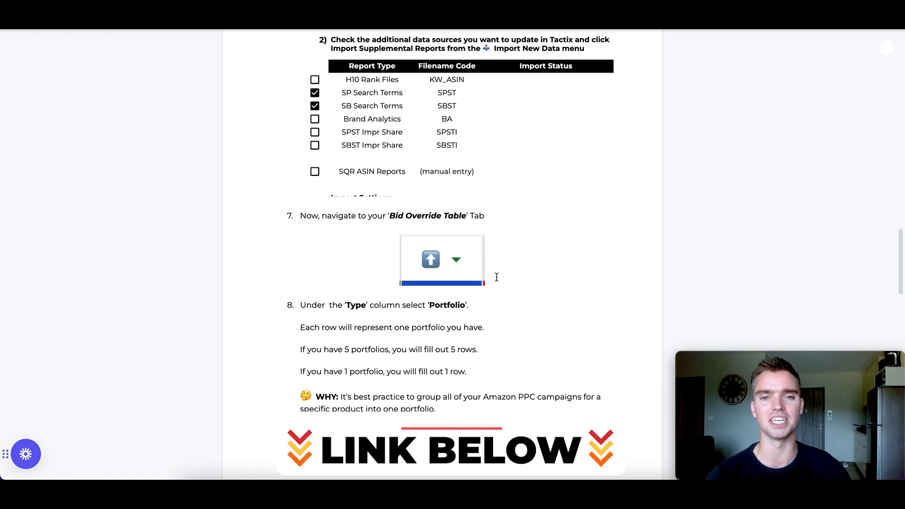
scroll(down, 3)
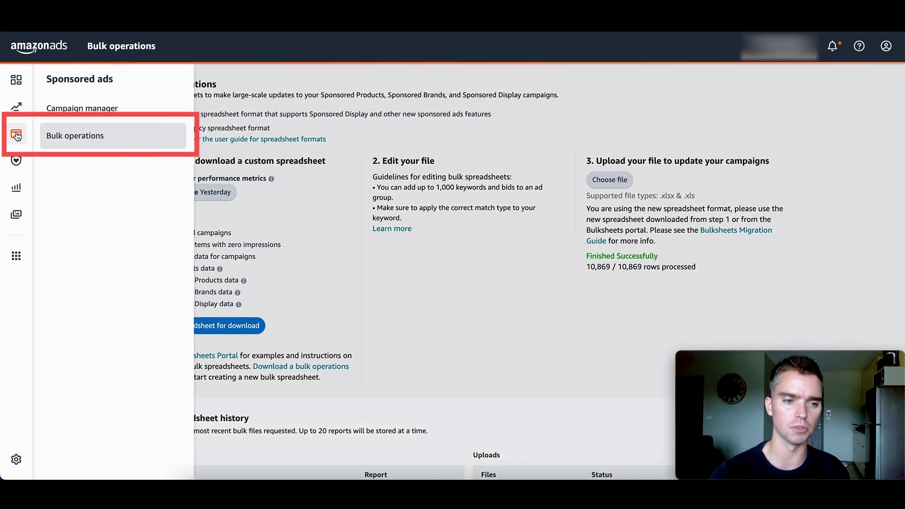
mouse_move(72, 141)
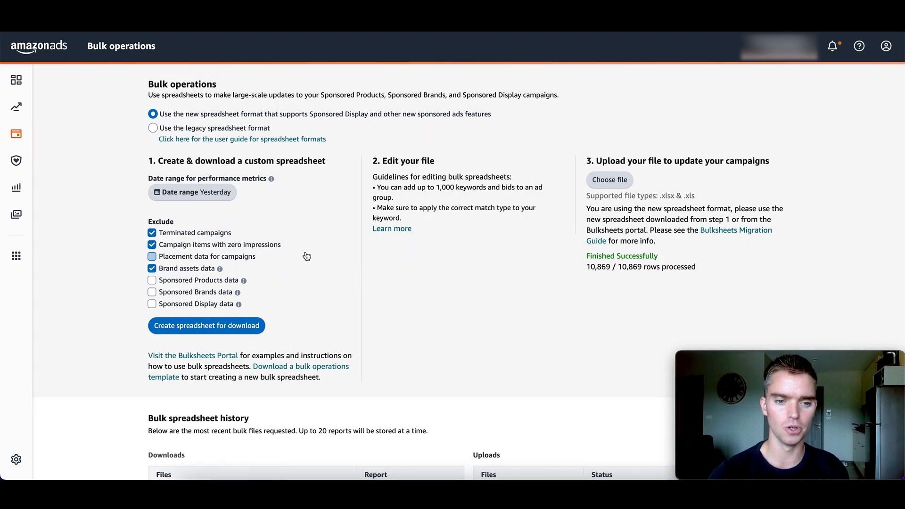
click(192, 192)
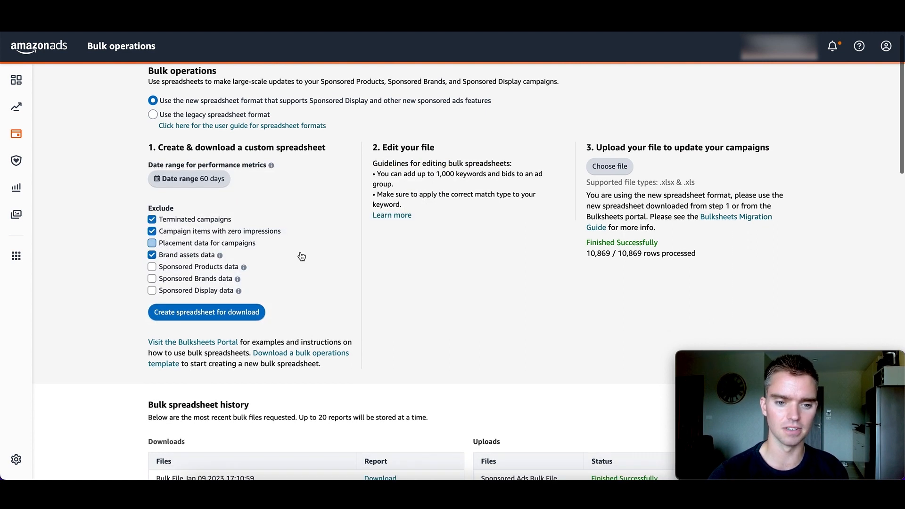
Create the 60-day bulk spreadsheet and download it from the history
scroll(down, 3)
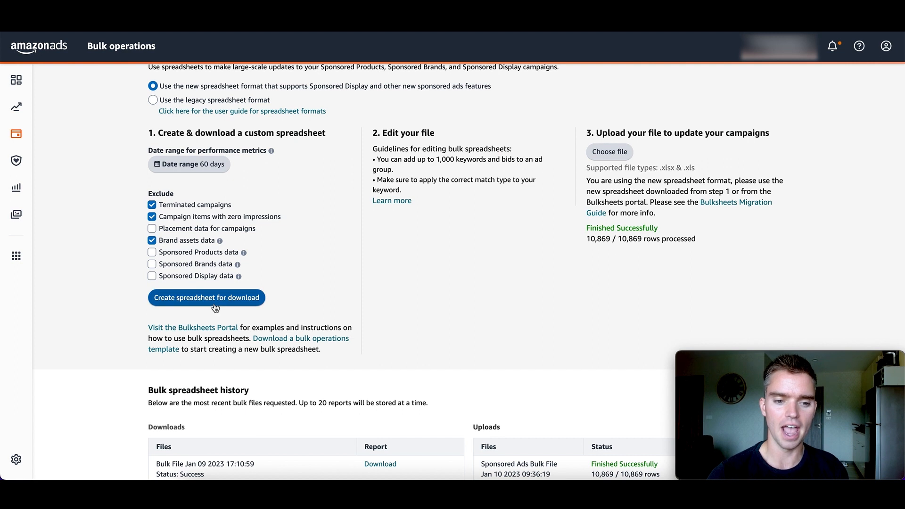
click(206, 297)
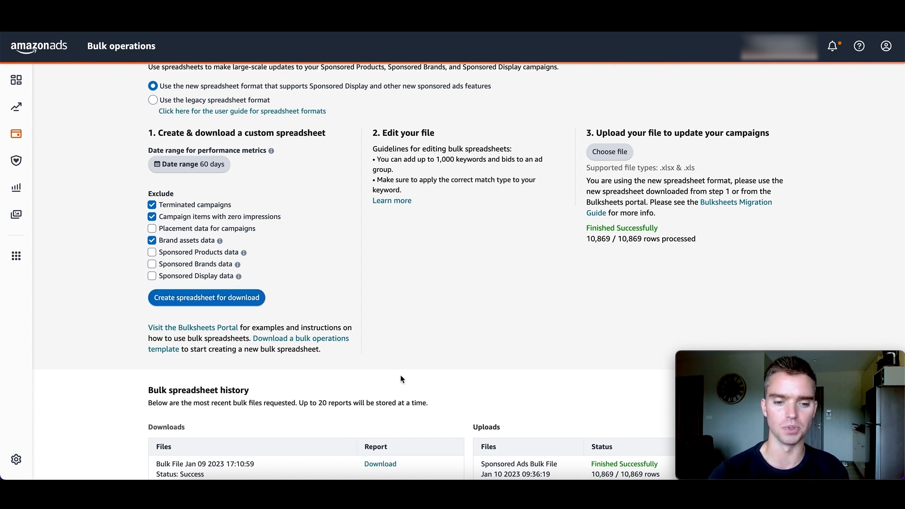
mouse_move(380, 463)
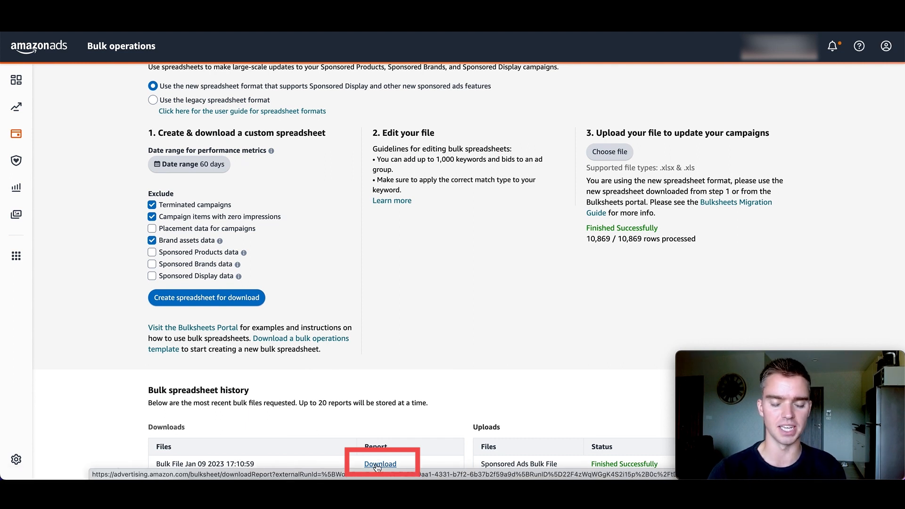
click(15, 188)
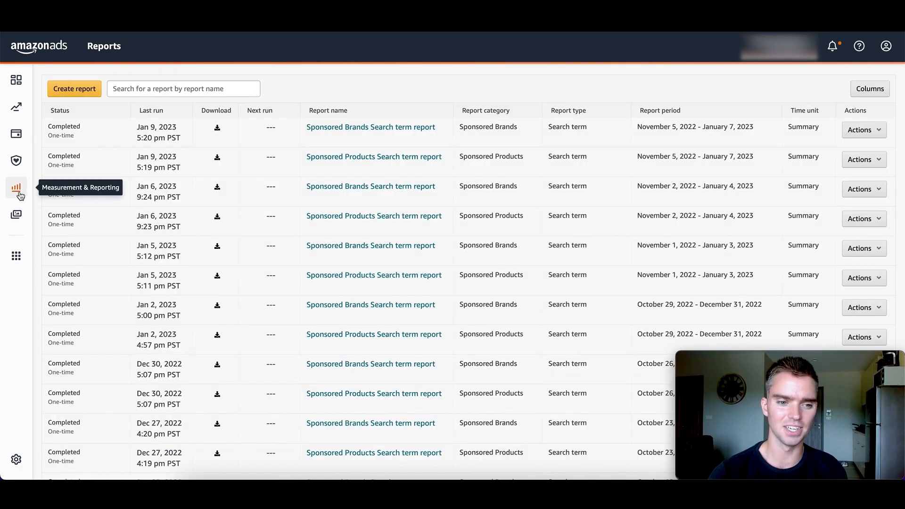
Start a new Sponsored ads report with category Sponsored Brands and type Search term
click(16, 187)
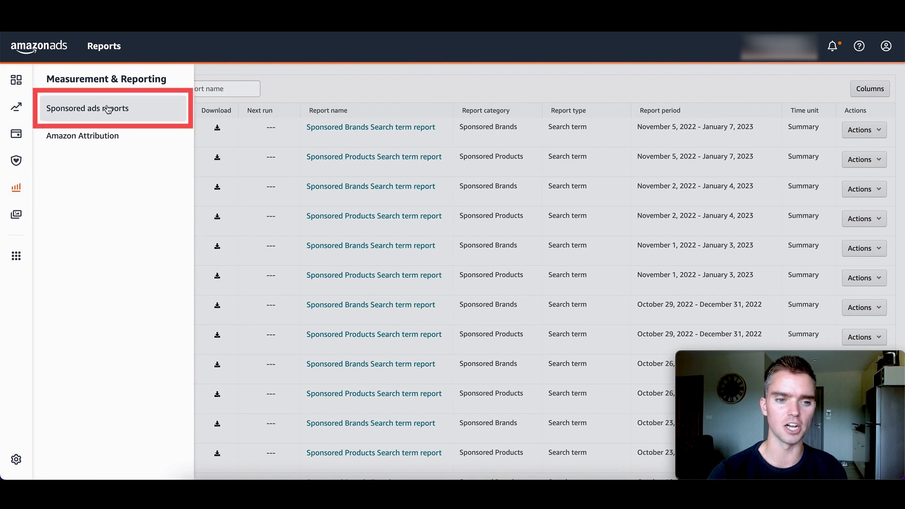
click(86, 108)
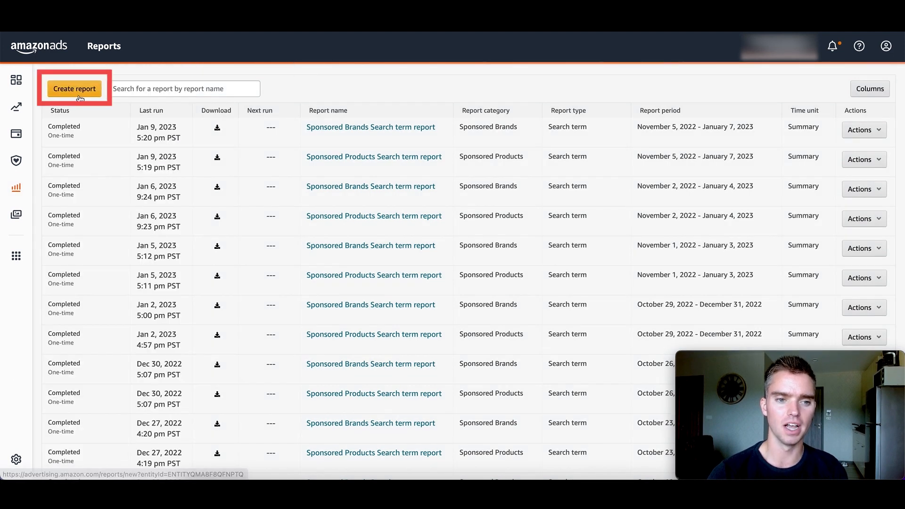
click(75, 88)
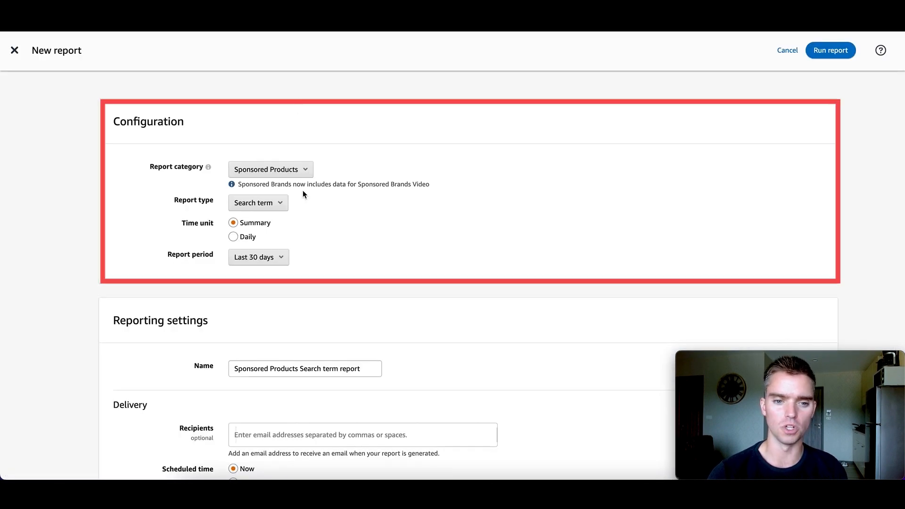
mouse_move(293, 181)
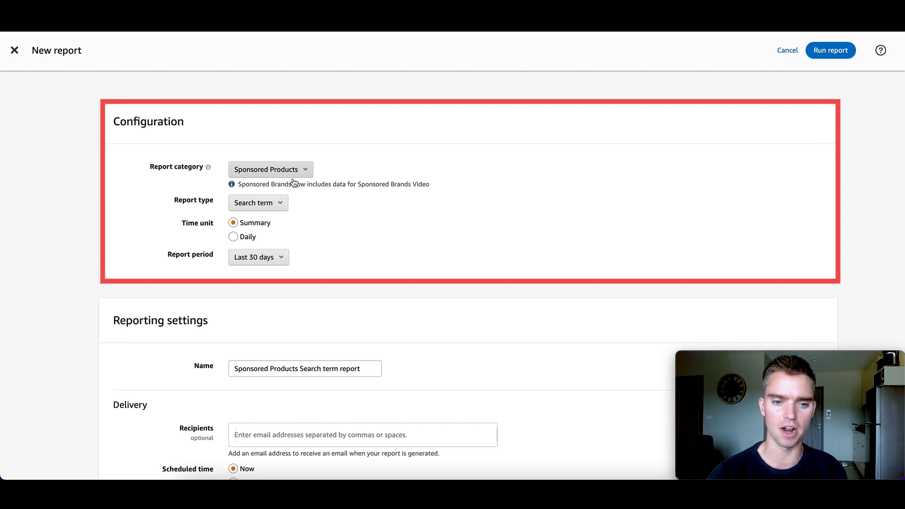
mouse_move(260, 266)
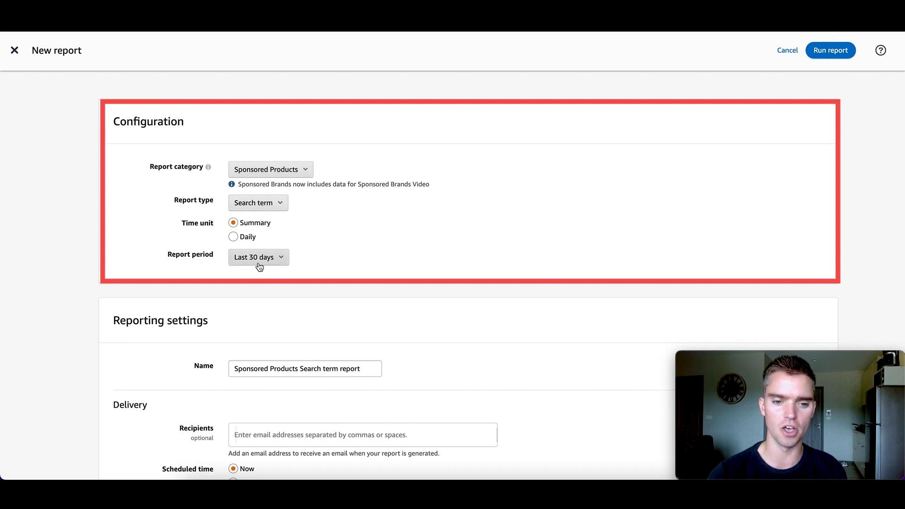
mouse_move(832, 59)
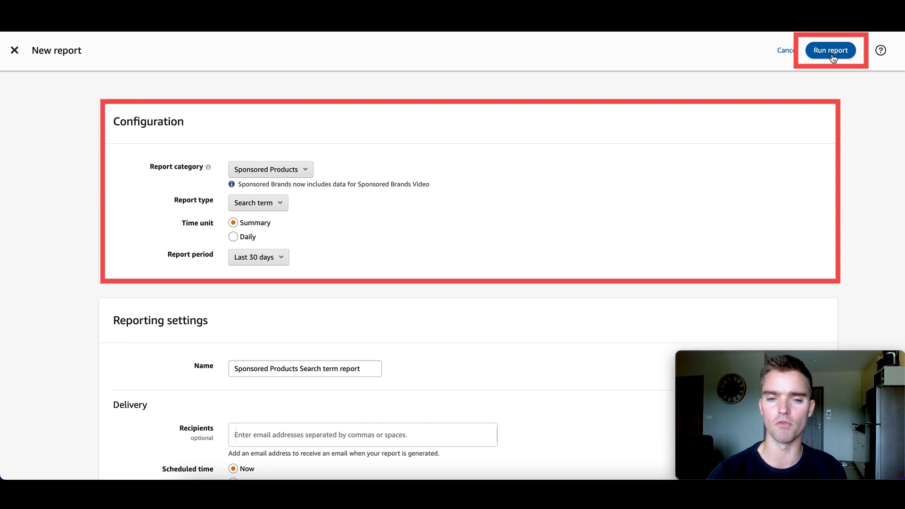
mouse_move(308, 178)
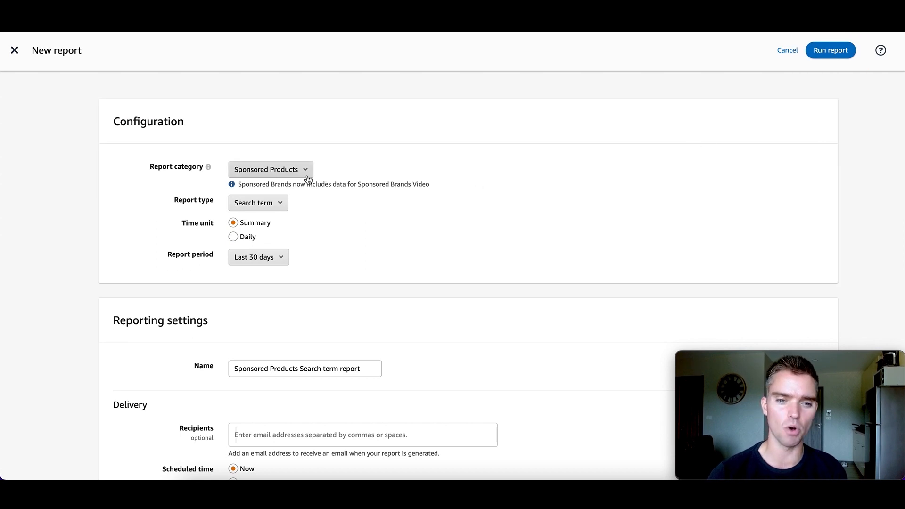
click(270, 169)
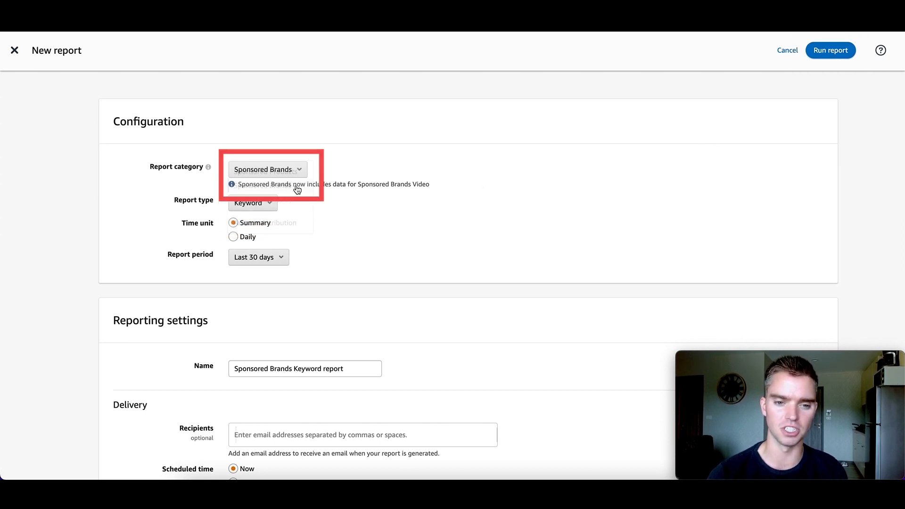
click(252, 203)
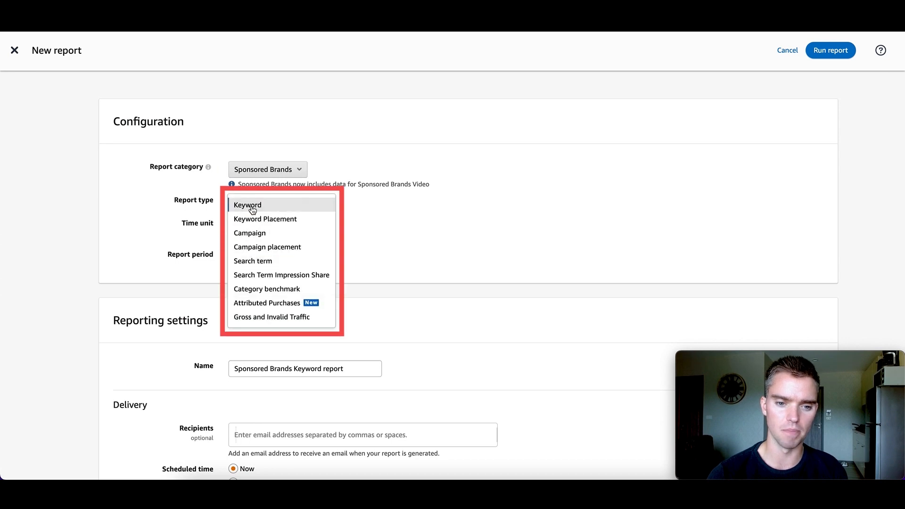
click(253, 261)
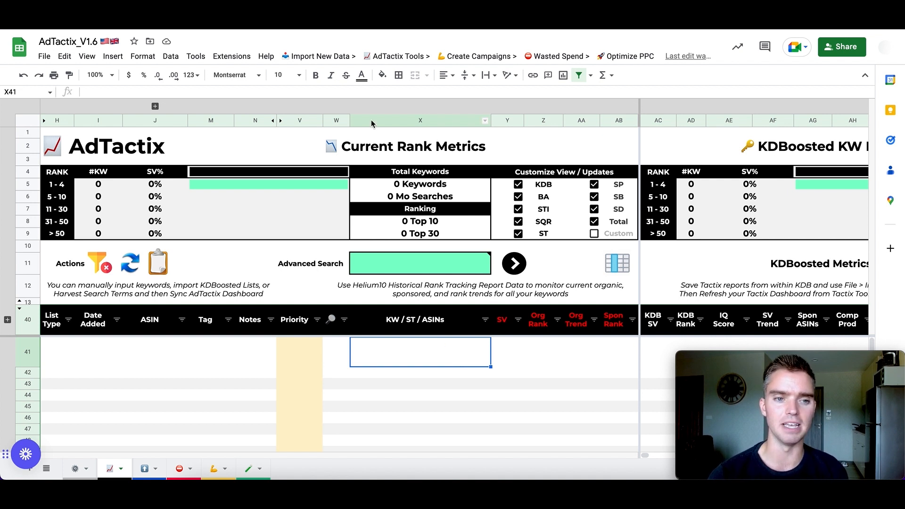
Import the SPST, SBST and bulk report files into new sheets via File > Import
click(44, 56)
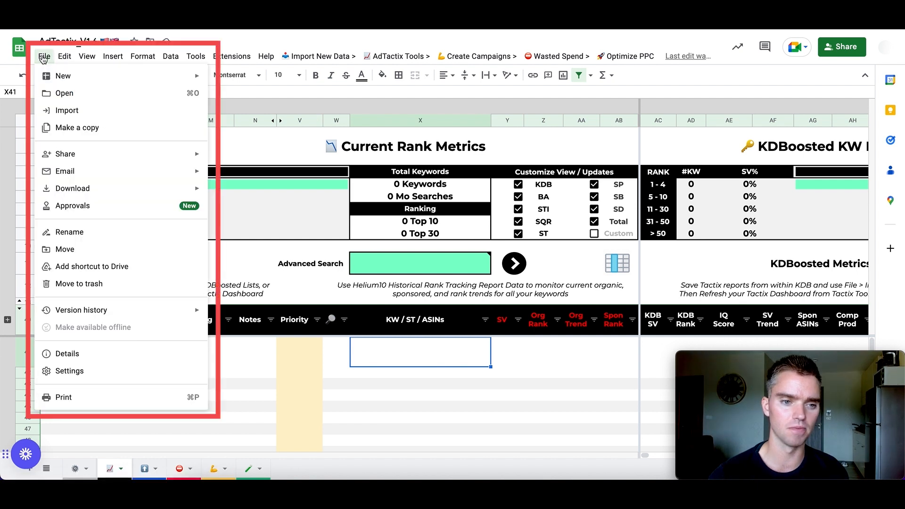
click(68, 110)
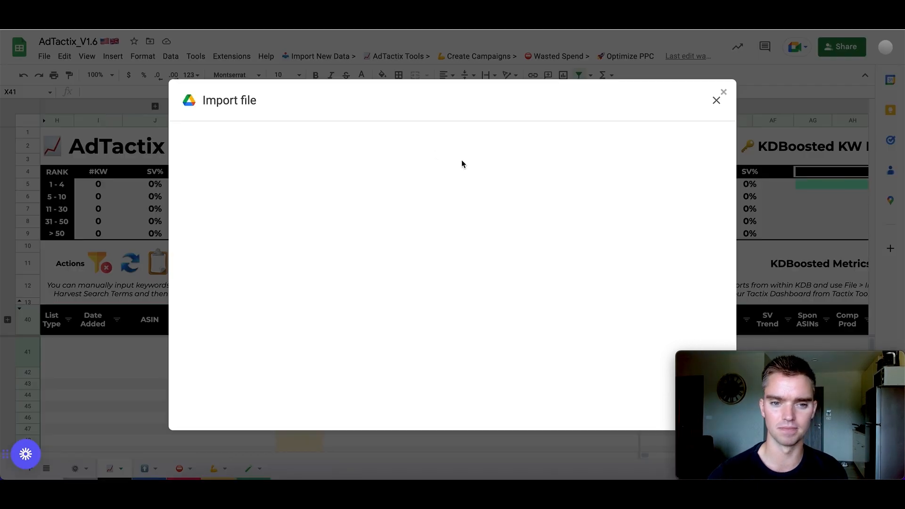
click(385, 136)
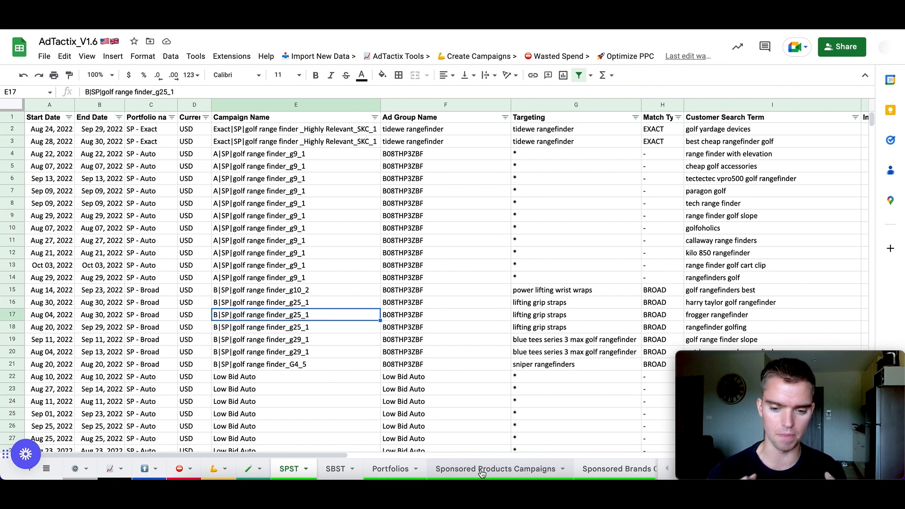
mouse_move(550, 442)
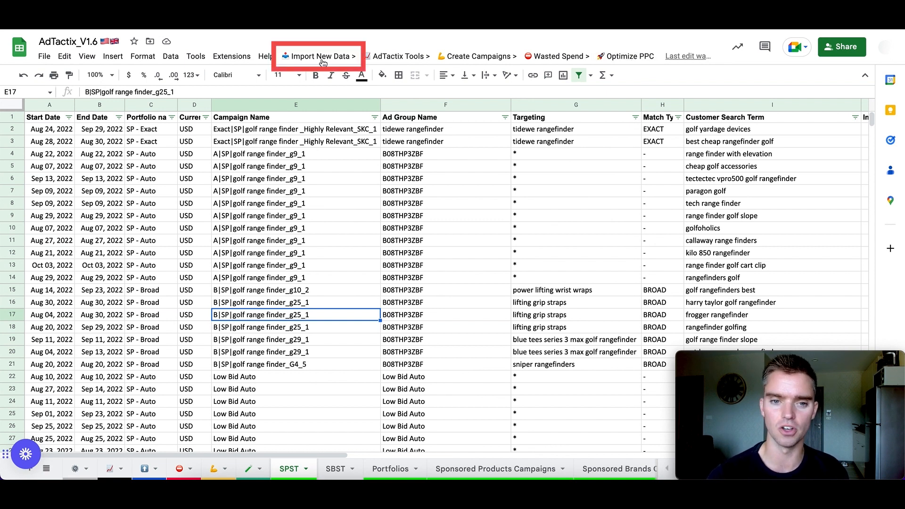
Run Apex bid optimization on all ad types and dismiss the 'Your Bids are Optimized' dialog
click(319, 56)
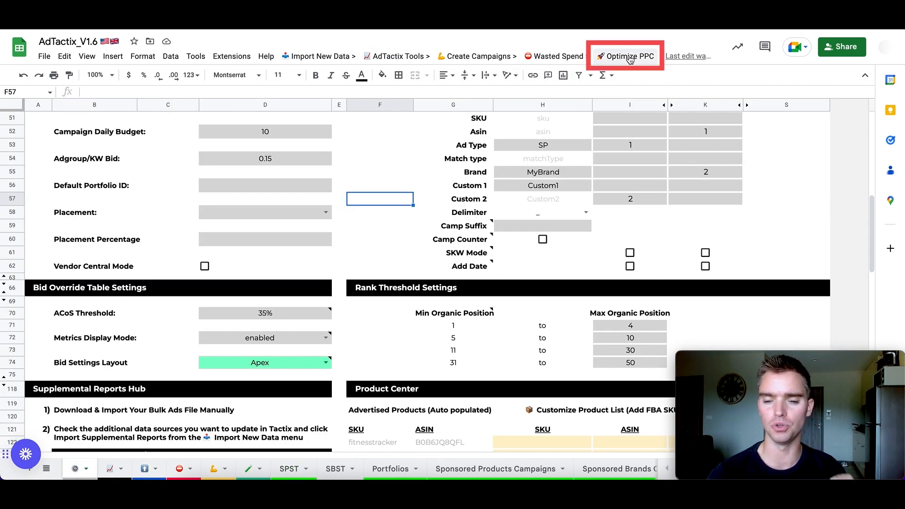
click(629, 56)
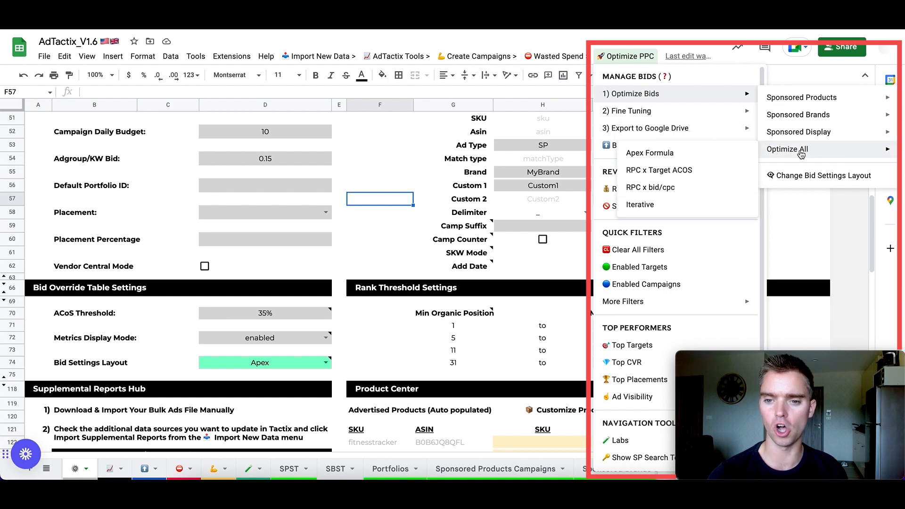
mouse_move(663, 151)
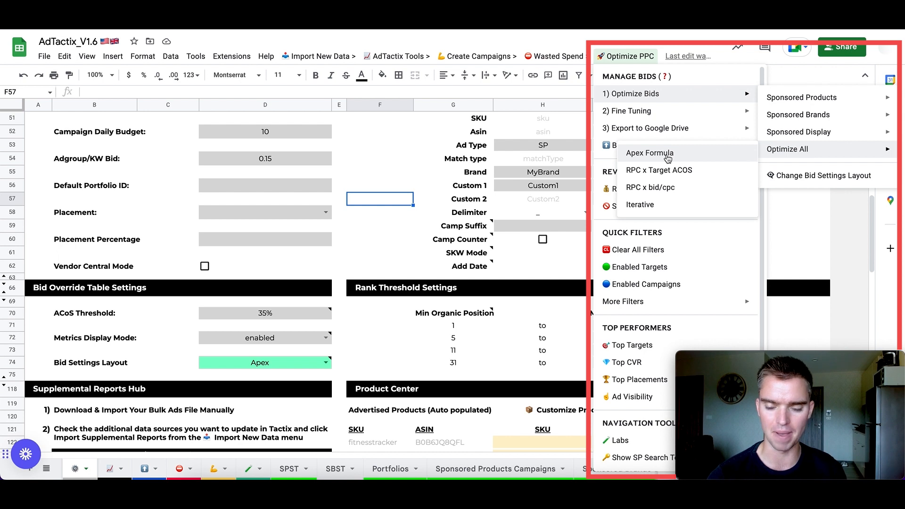
click(650, 153)
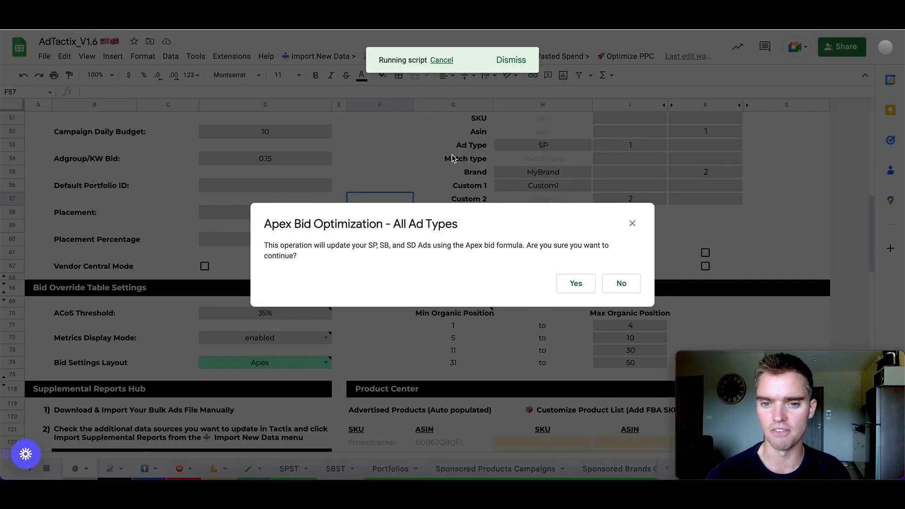
click(575, 283)
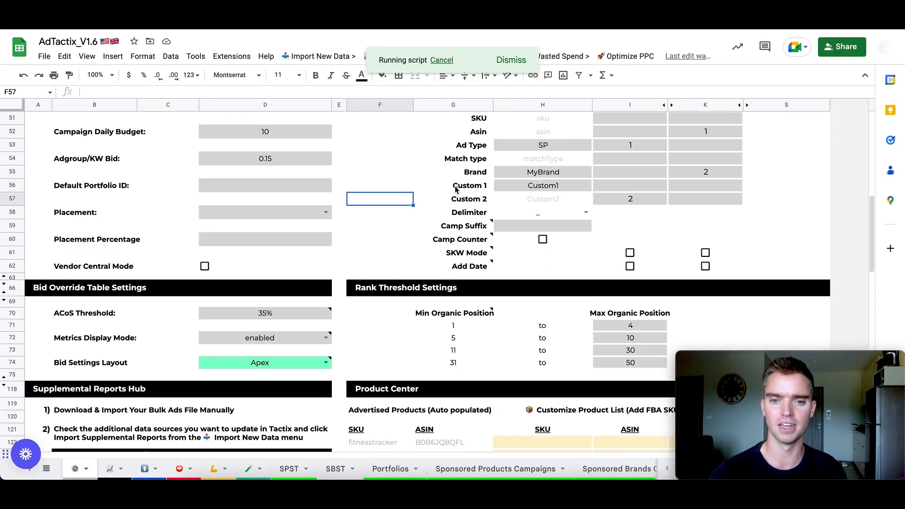
click(495, 468)
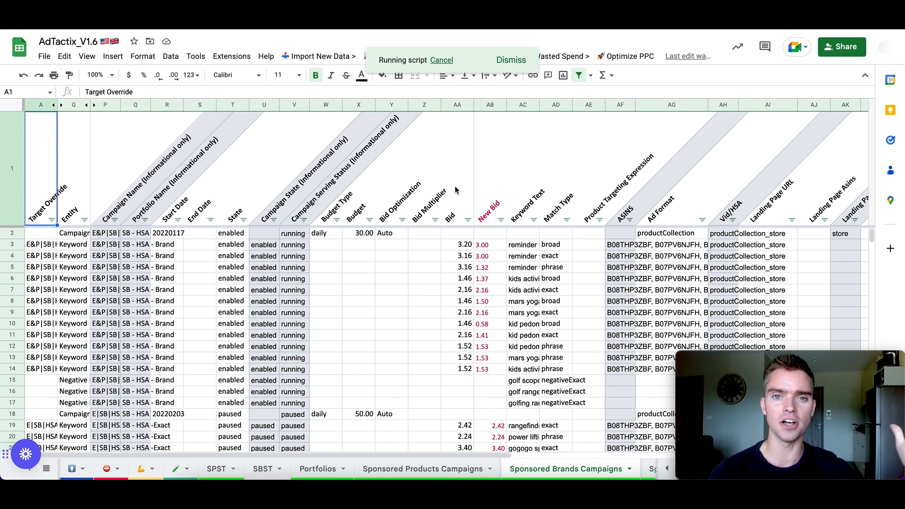
click(585, 468)
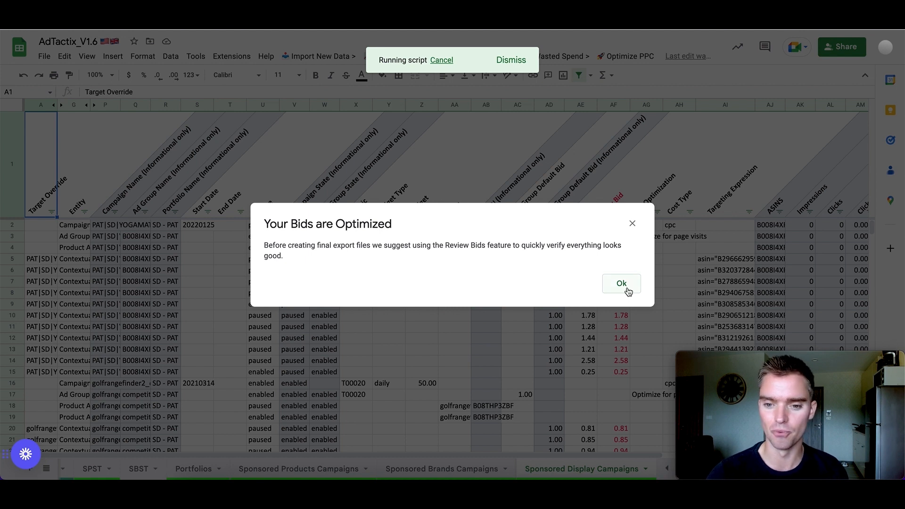
click(621, 284)
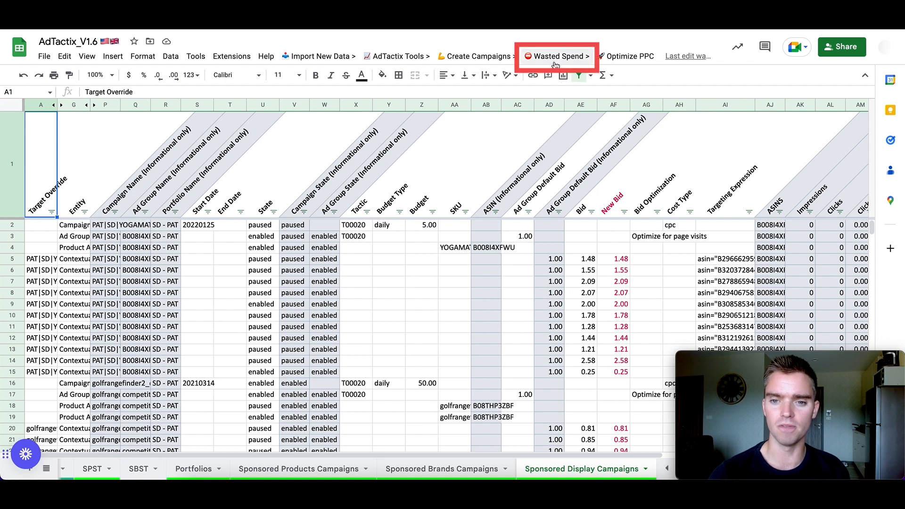
Open the Wasted Spend menu with its bulk filters, search term tools and negate options
click(556, 56)
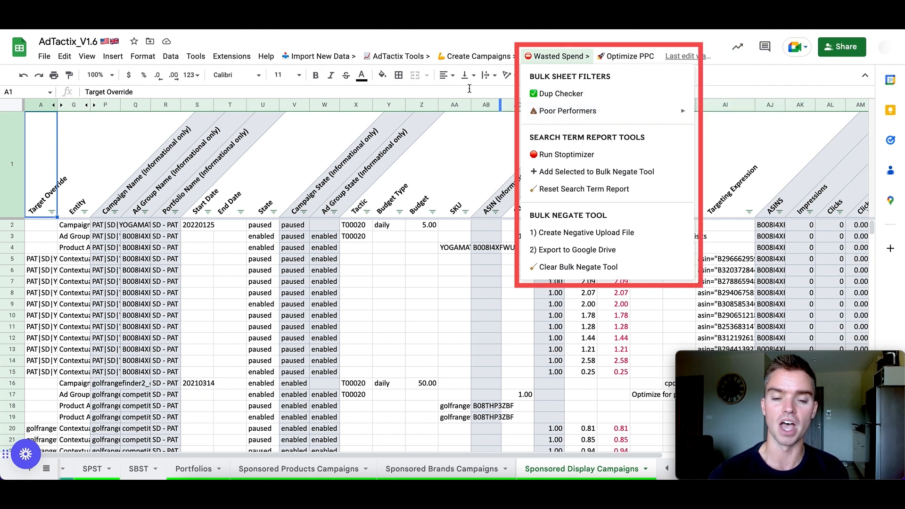
Run '1) Filter ST Reports' from the AdTactix Search Terms tools
click(398, 57)
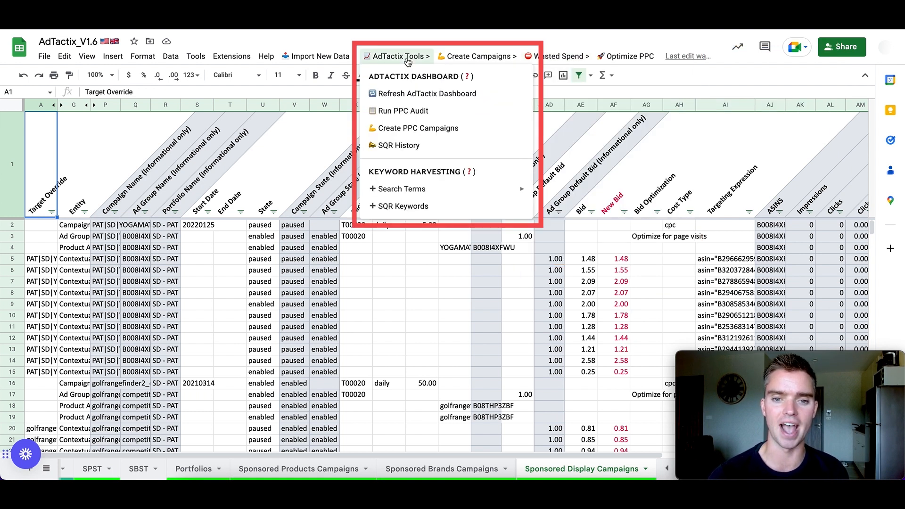
mouse_move(403, 189)
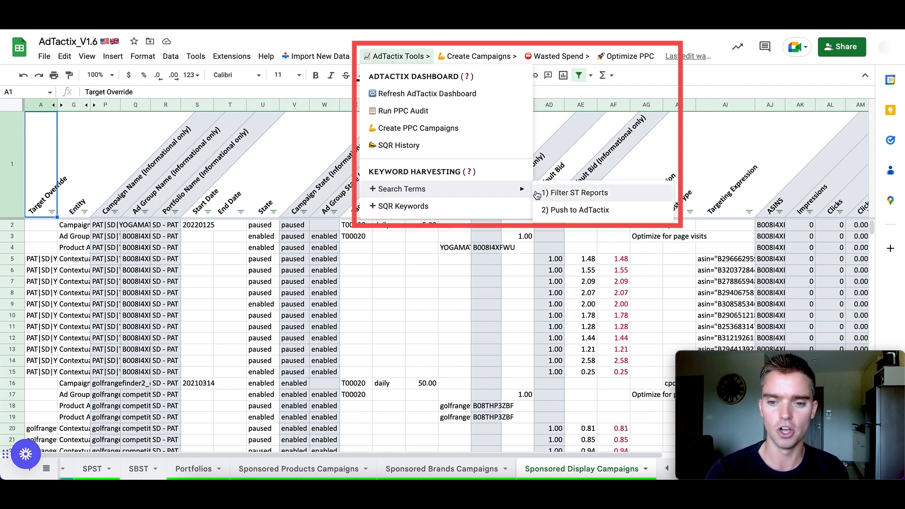
click(579, 193)
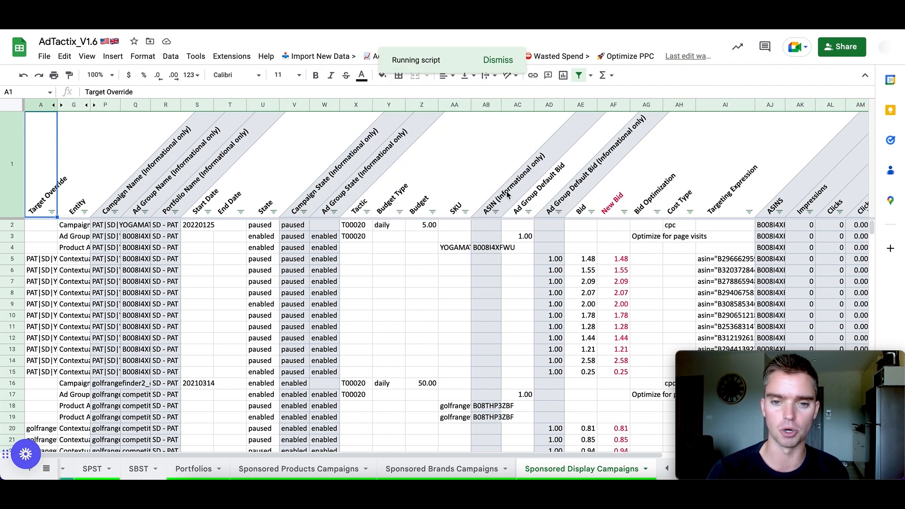
On the SPST tab, select the filtered customer search terms and their ACOS values
click(92, 469)
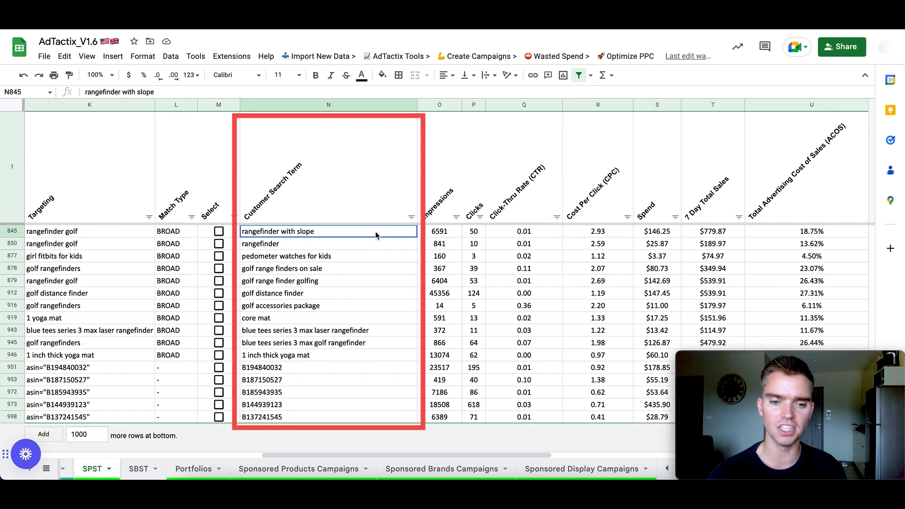
drag(328, 231, 329, 417)
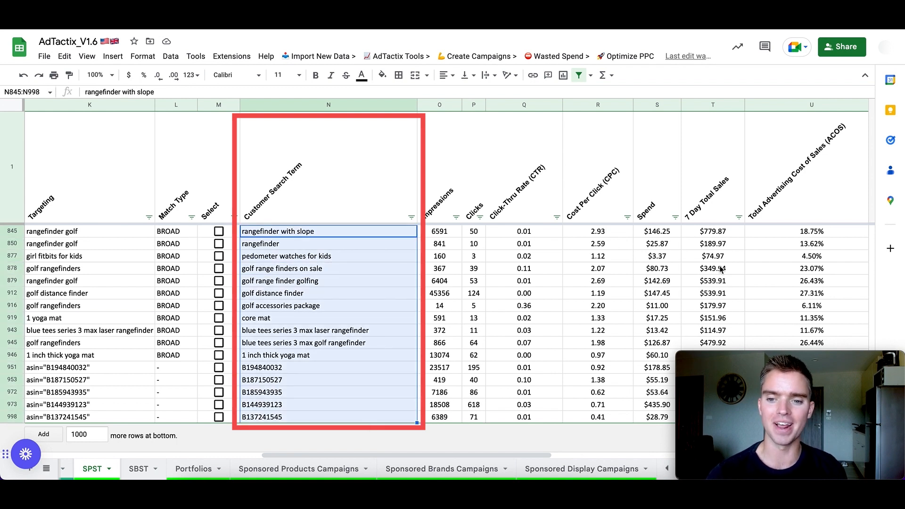
mouse_move(766, 259)
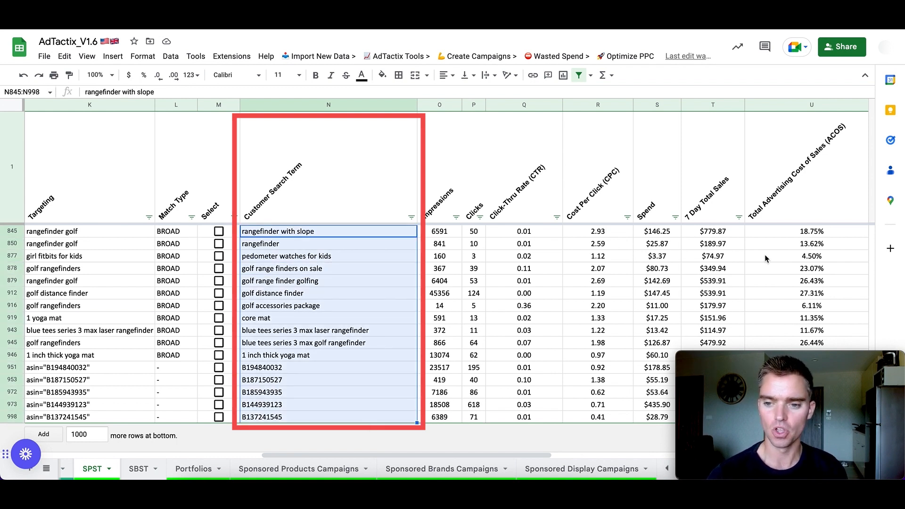
click(810, 231)
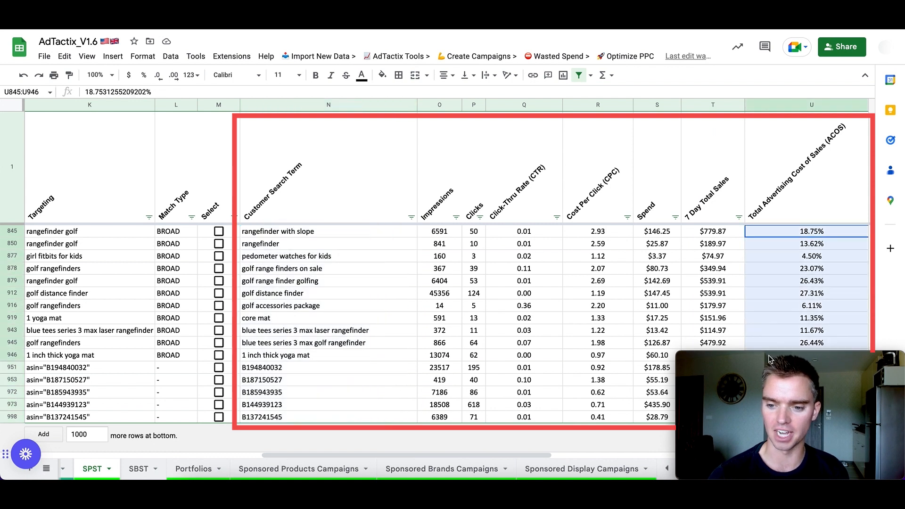
click(811, 318)
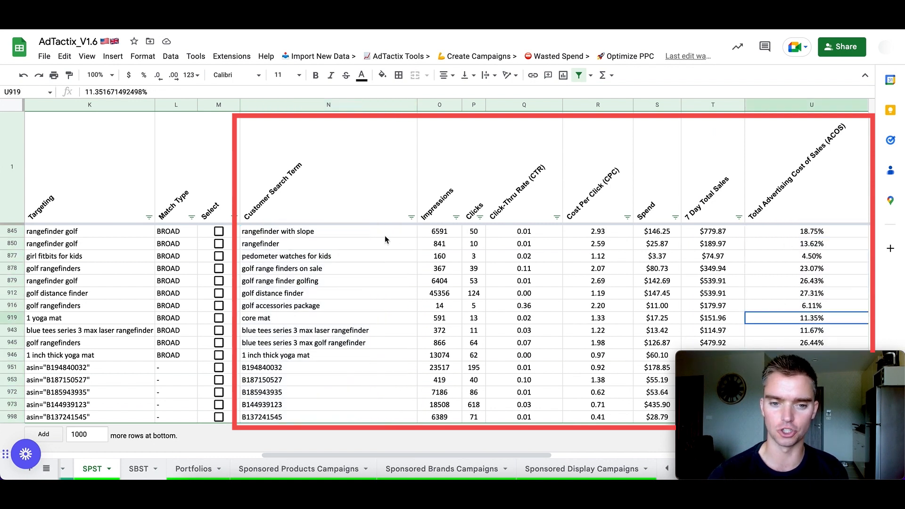
click(319, 231)
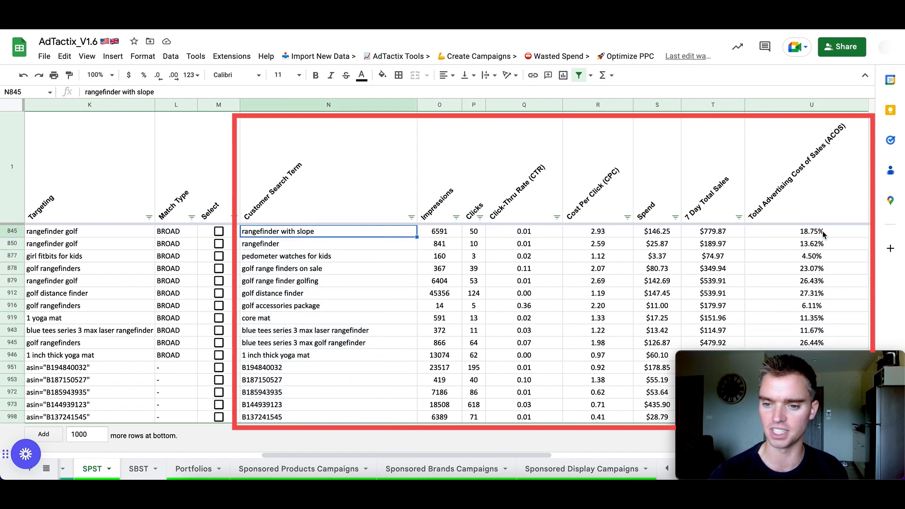
click(712, 231)
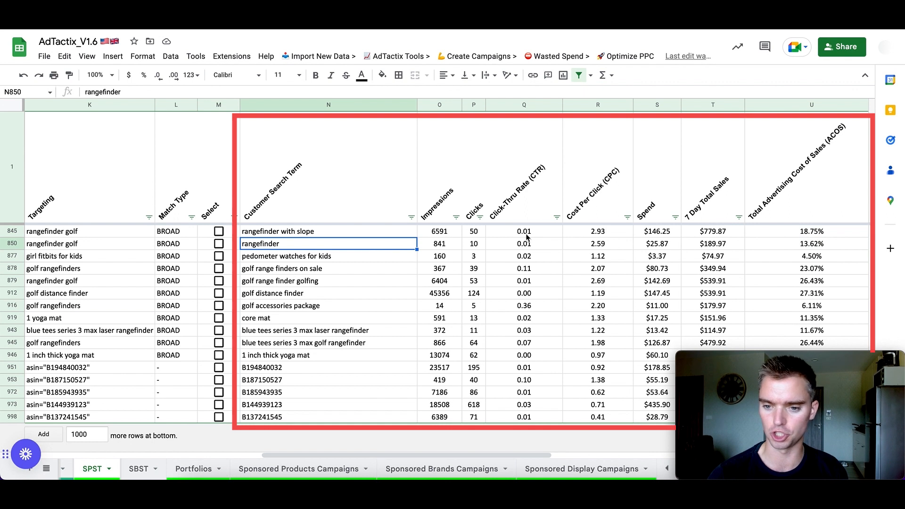
click(809, 244)
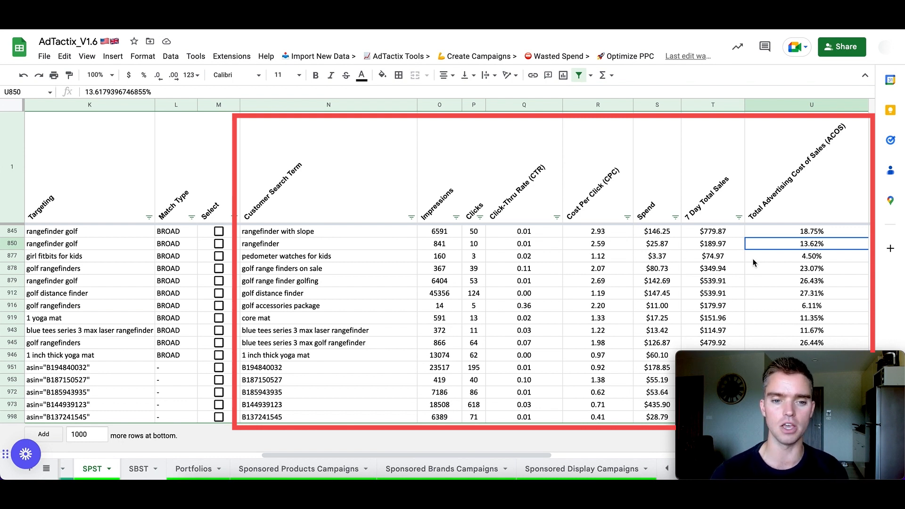
Tick the column M Select boxes for 'rangefinder with slope' and the following search terms
click(218, 243)
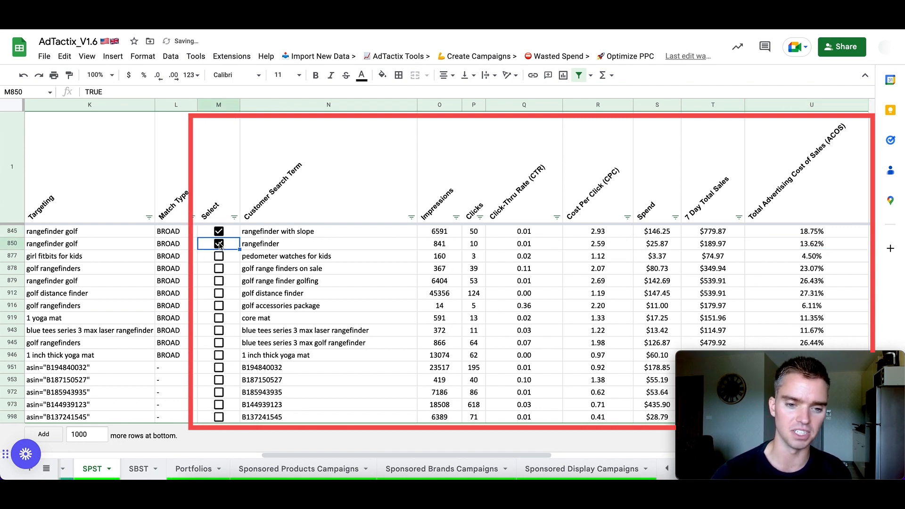
click(219, 305)
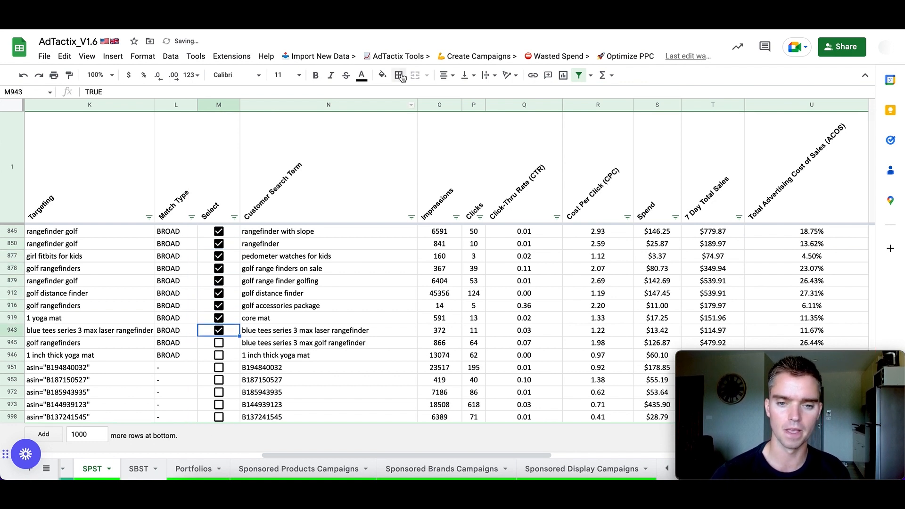
click(397, 56)
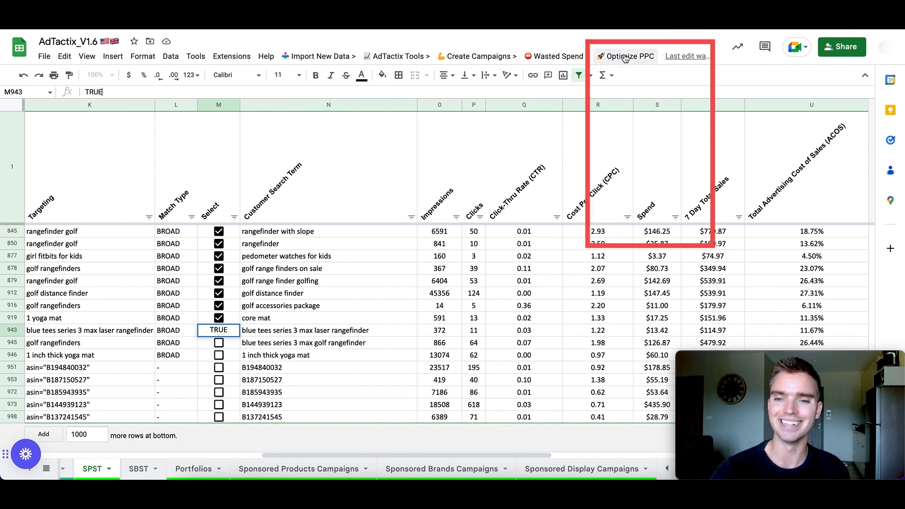
Run Remove Campaign Level Negatives (SP), then reopen the Export to Google Drive options
click(629, 57)
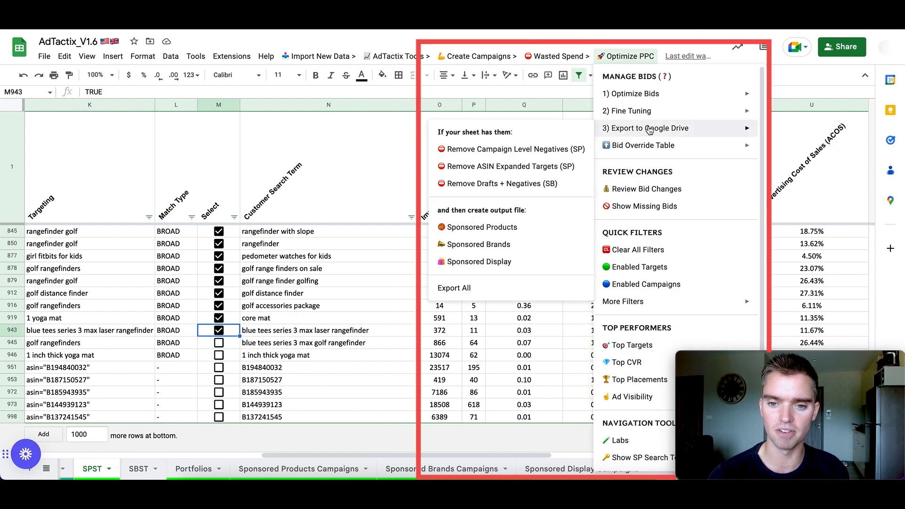
mouse_move(521, 158)
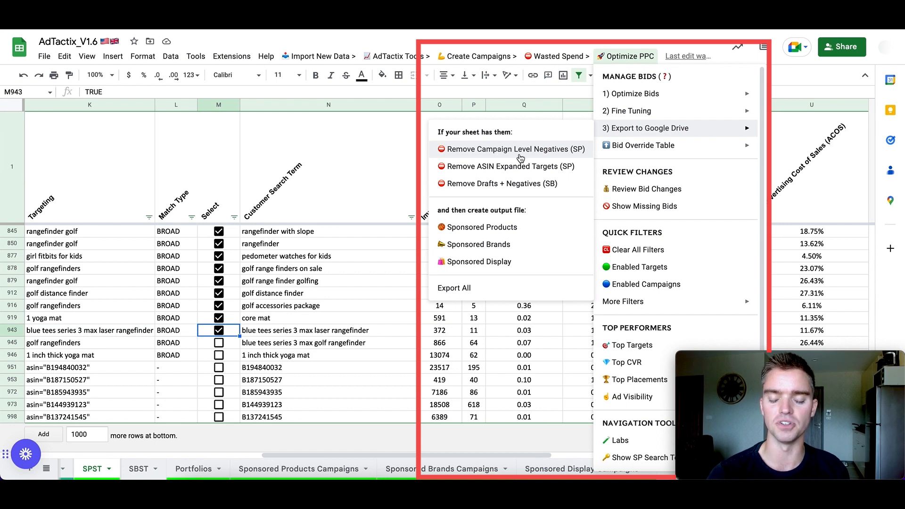
mouse_move(484, 229)
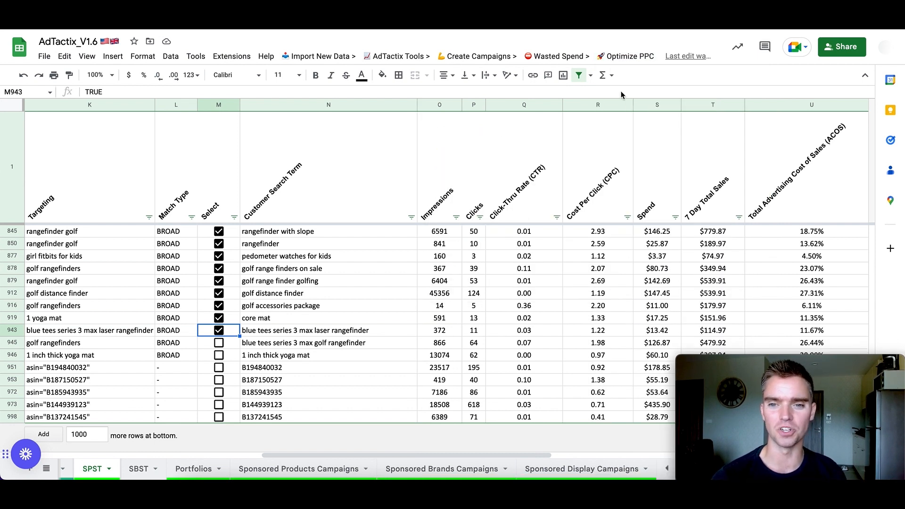
click(630, 56)
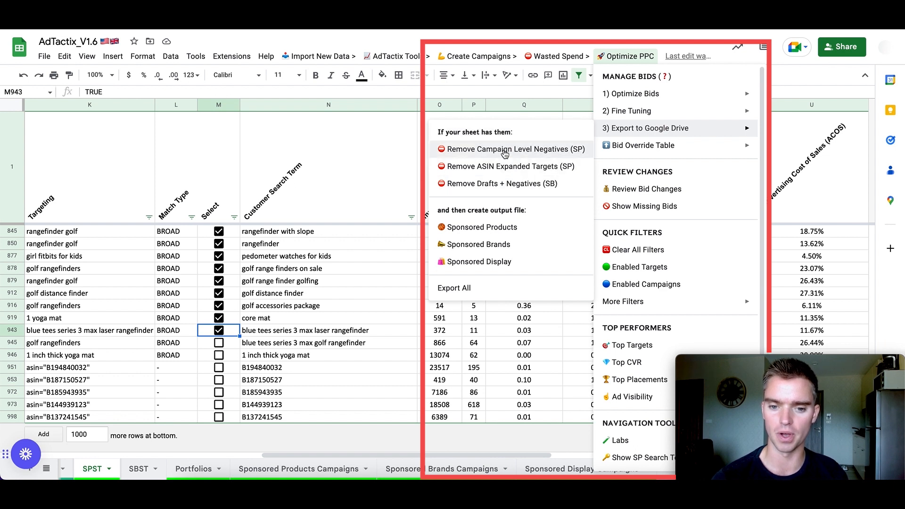
click(505, 149)
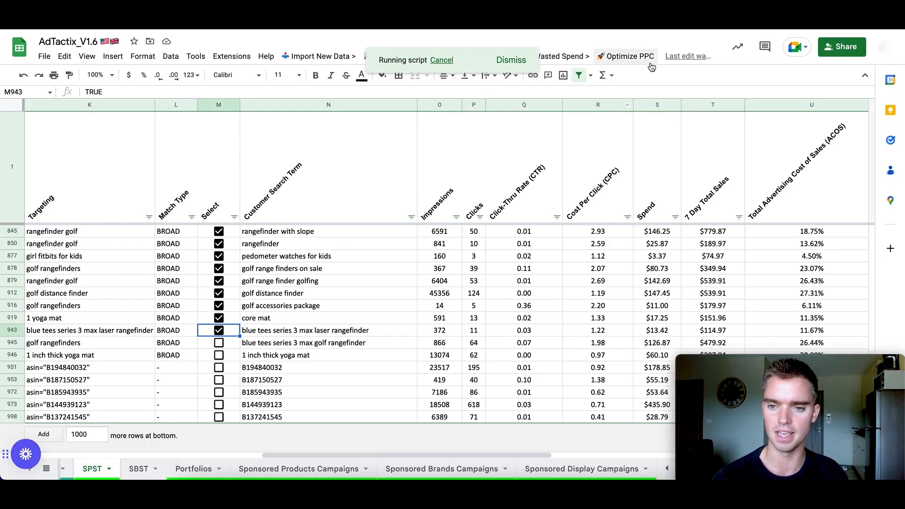
click(626, 56)
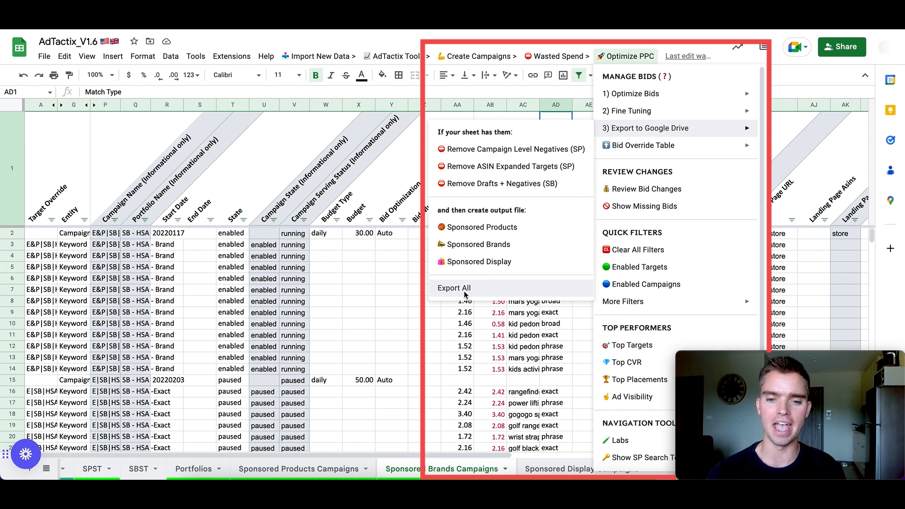
mouse_move(486, 231)
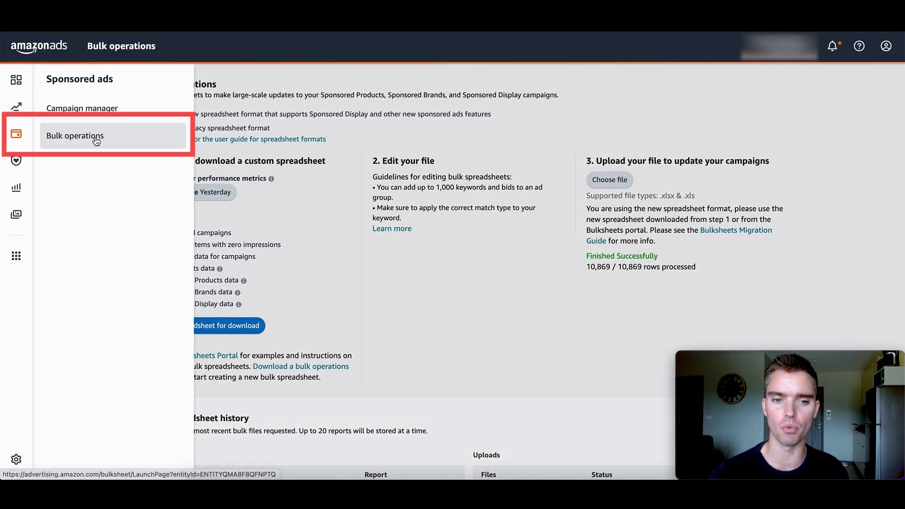
mouse_move(248, 206)
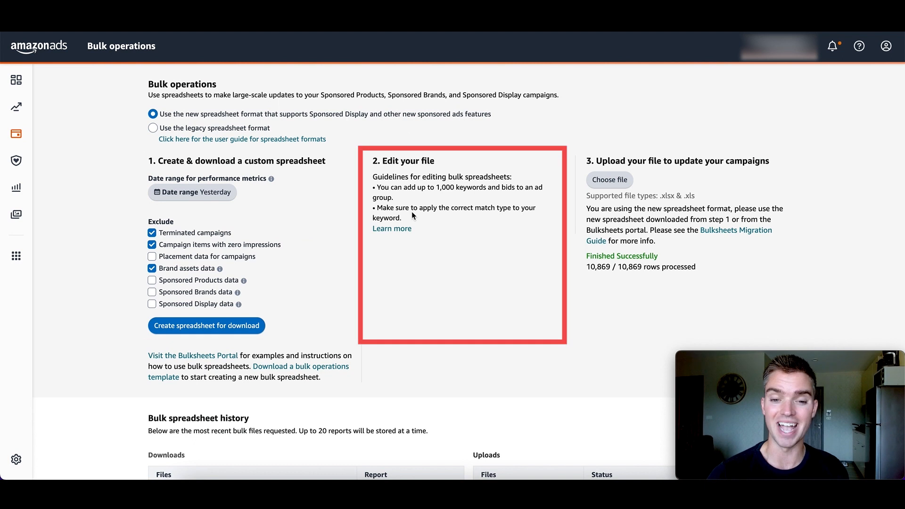
mouse_move(421, 190)
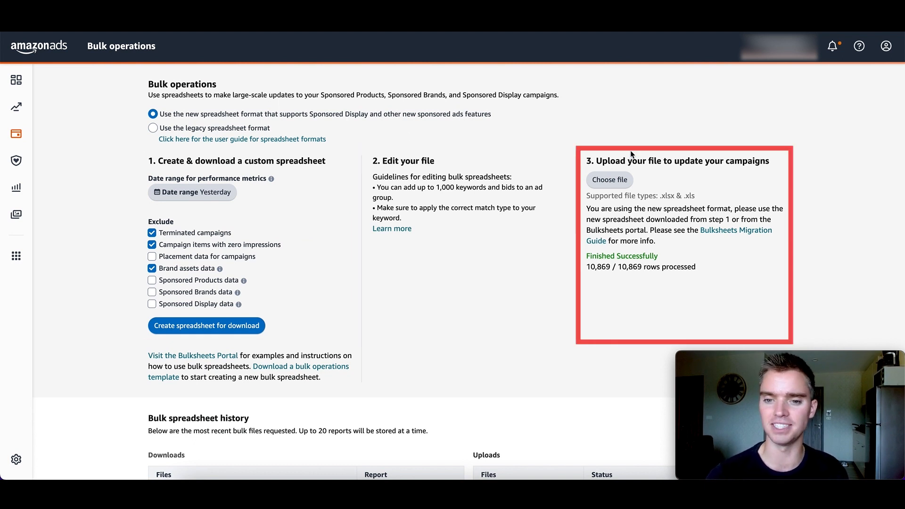
mouse_move(645, 182)
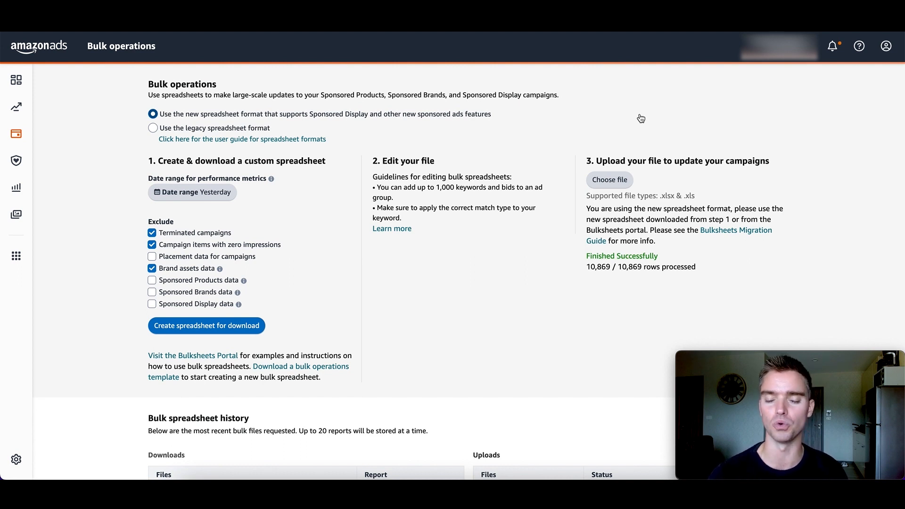
mouse_move(772, 76)
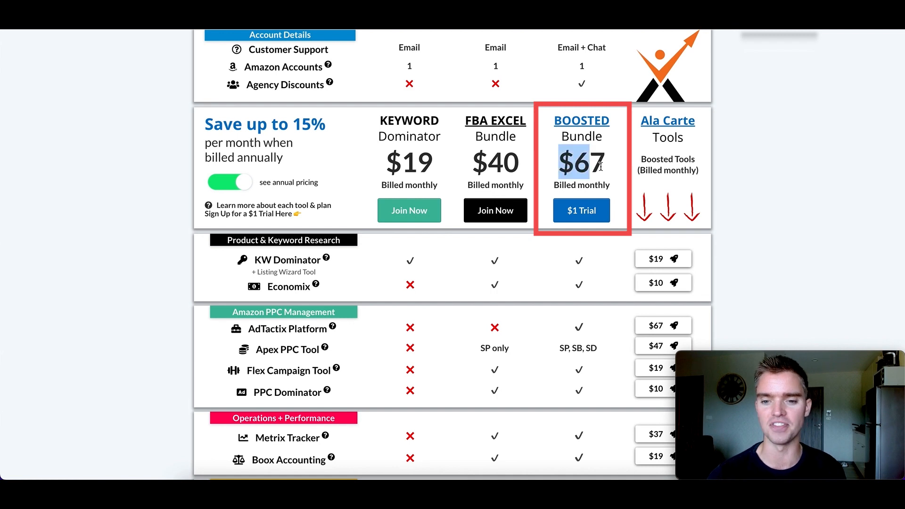
mouse_move(742, 188)
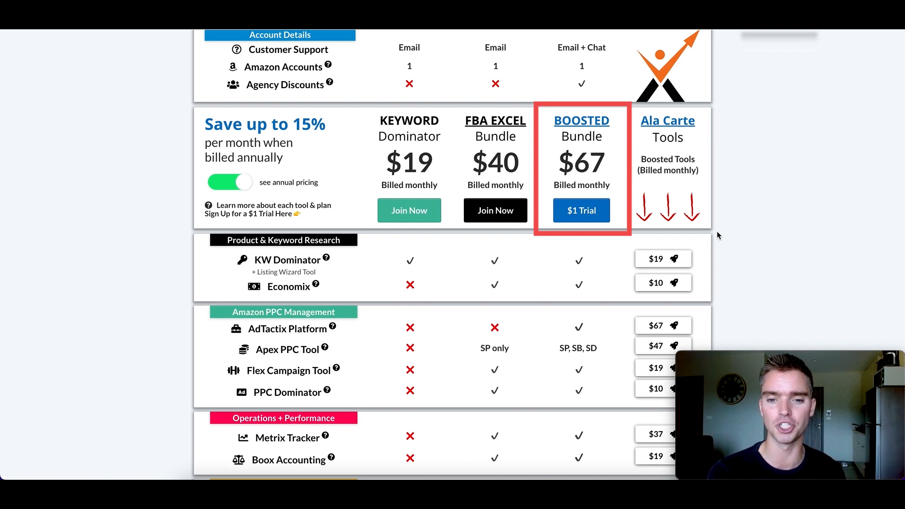
mouse_move(738, 197)
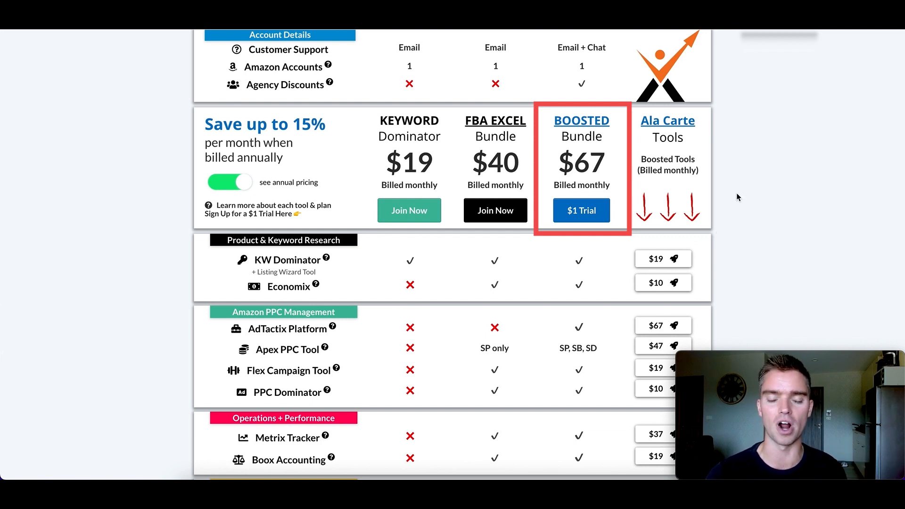